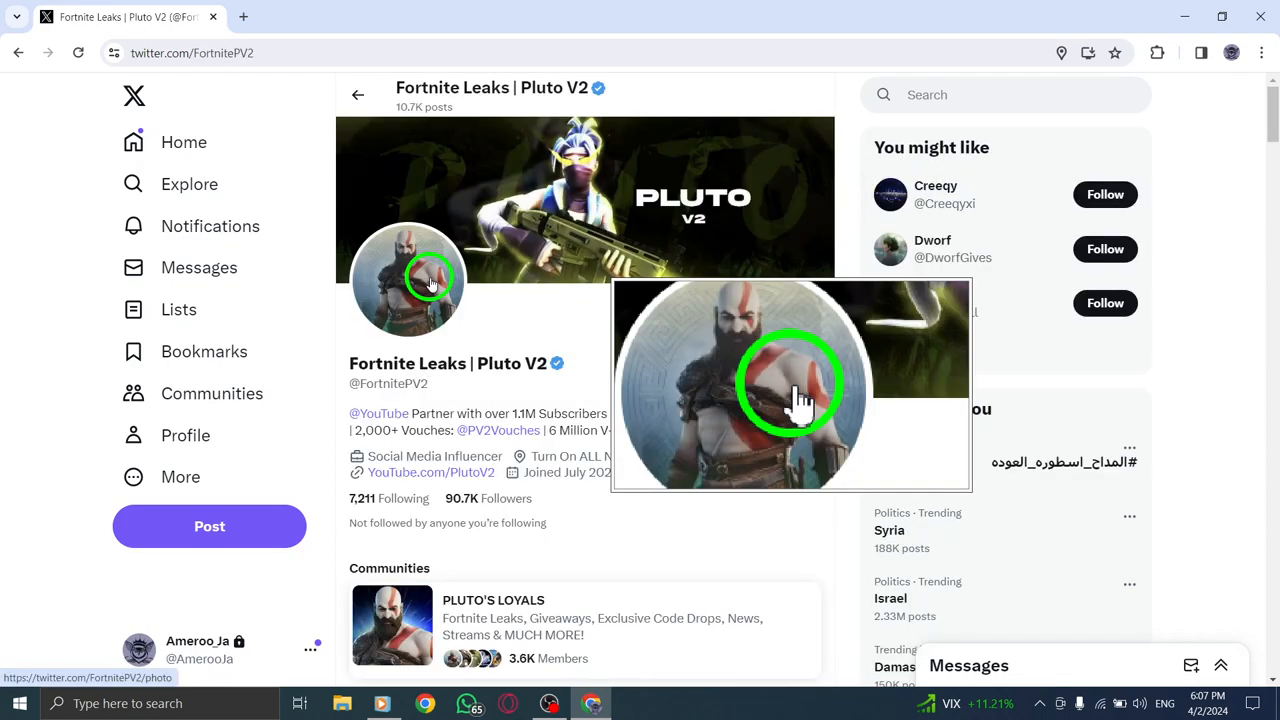
{"action": "mouse_move", "coordinate": [640, 273]}
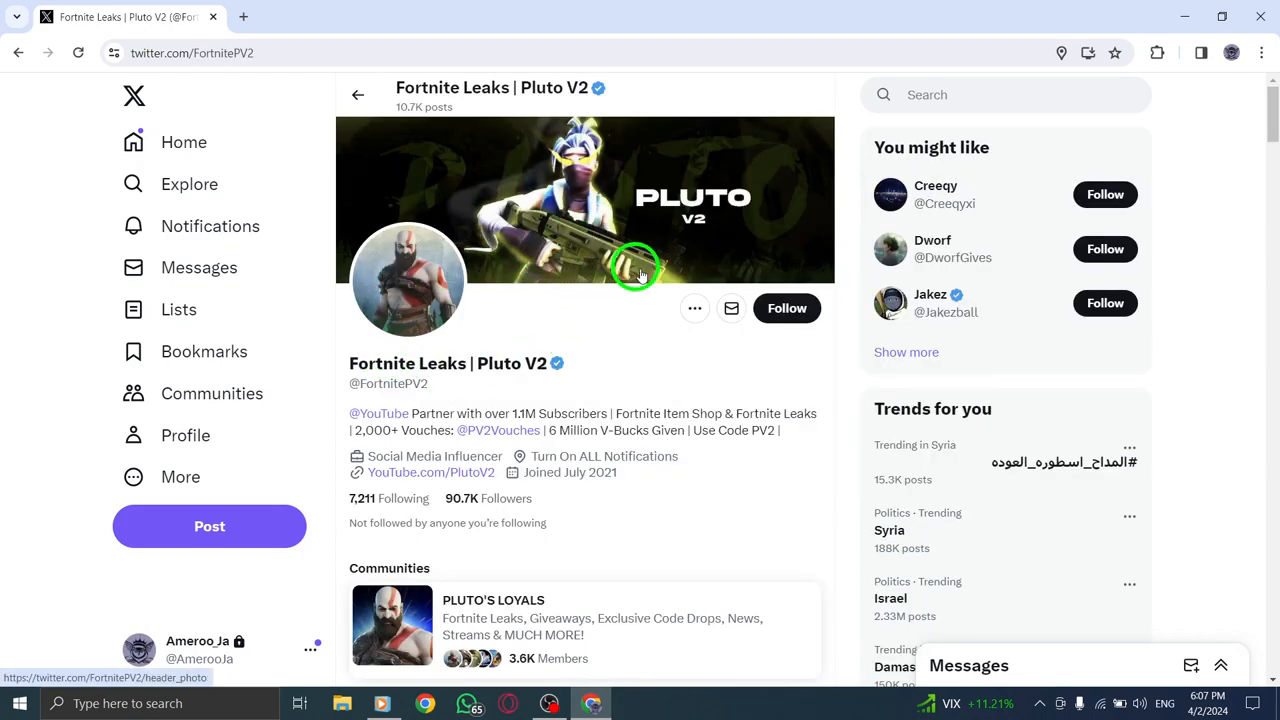
Start a direct message with Fortnite Leaks | Pluto V2 and open the photo attachment picker.
{"action": "left_click", "coordinate": [694, 308]}
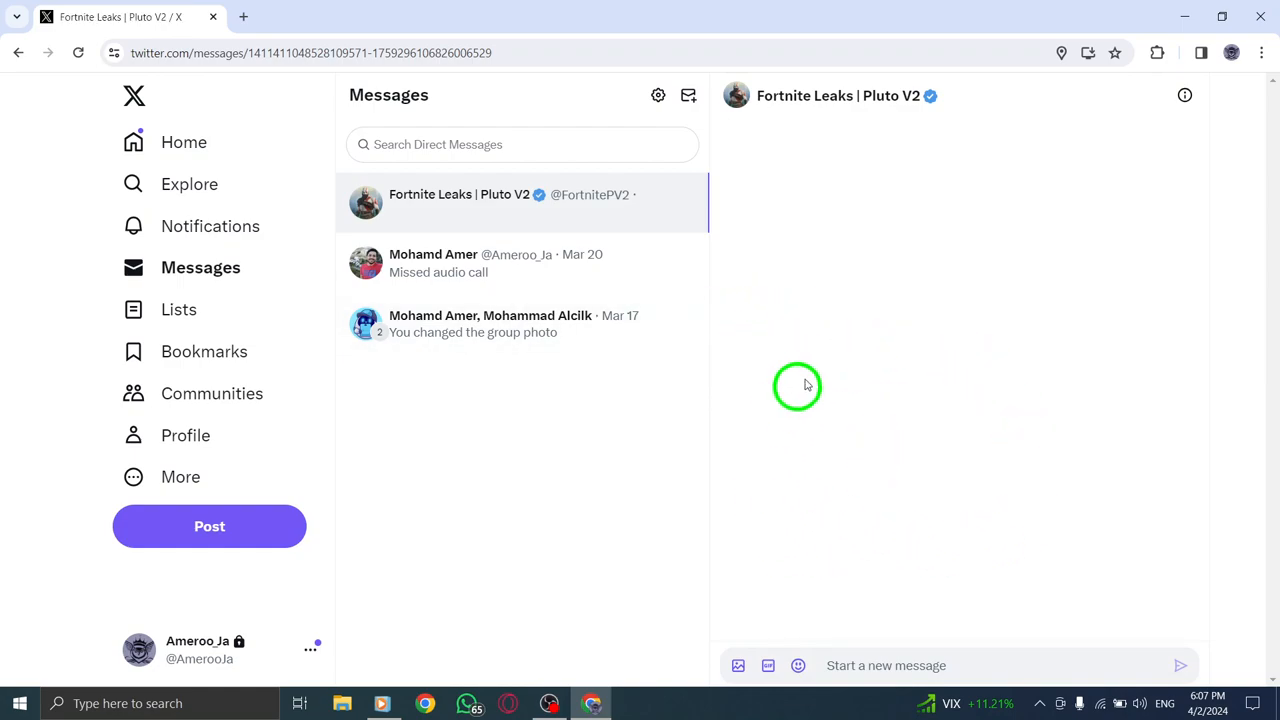
{"action": "left_click", "coordinate": [736, 665]}
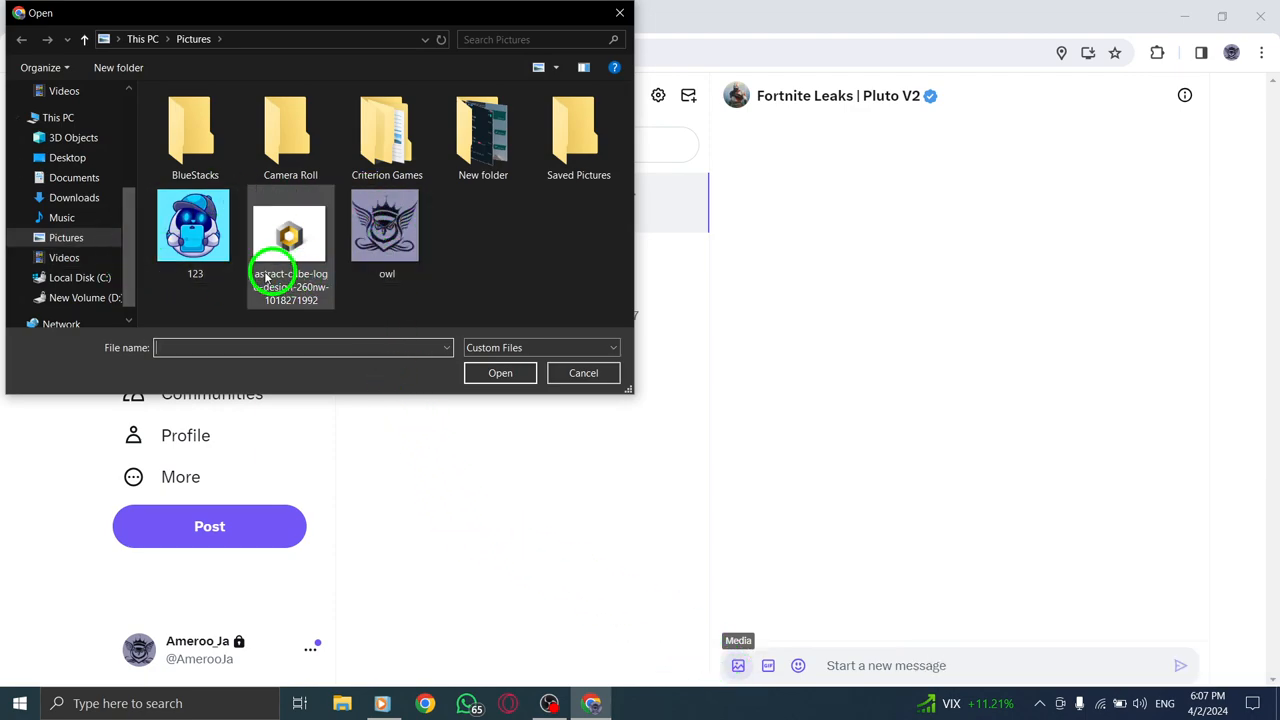
Select the 123 image in the Open dialog, then cancel the picker.
{"action": "left_click", "coordinate": [194, 225]}
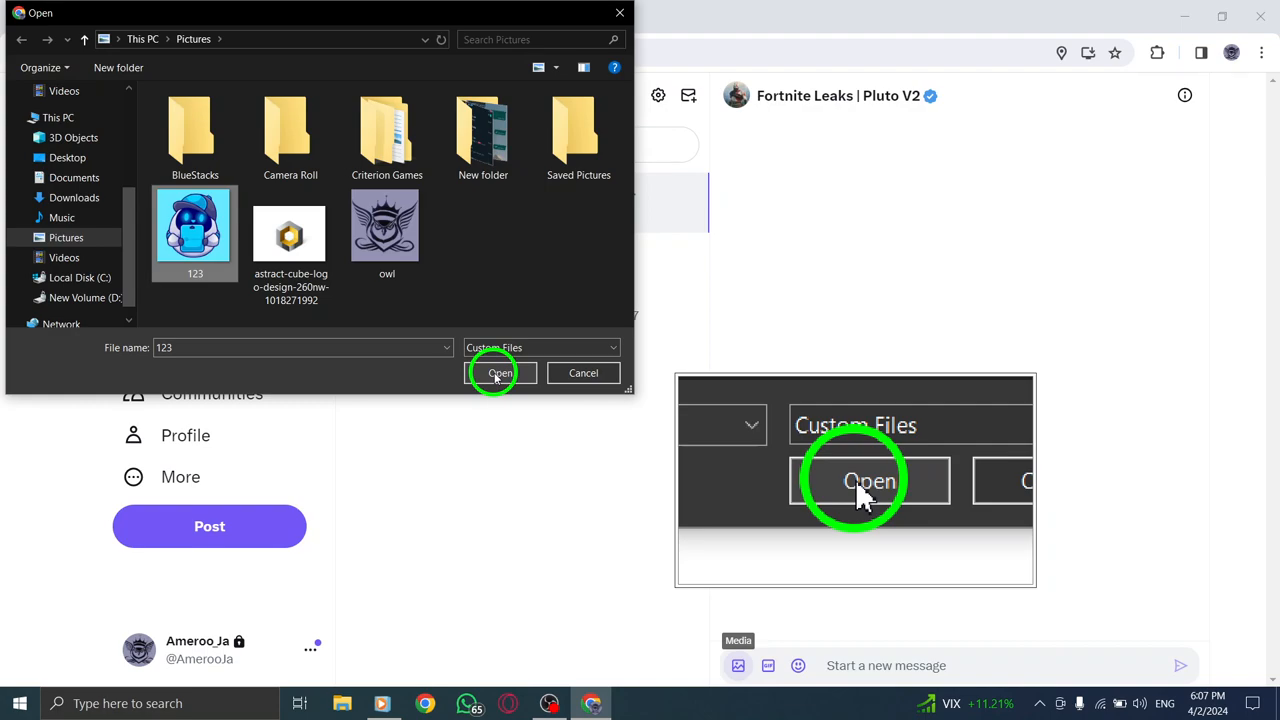
{"action": "mouse_move", "coordinate": [582, 373]}
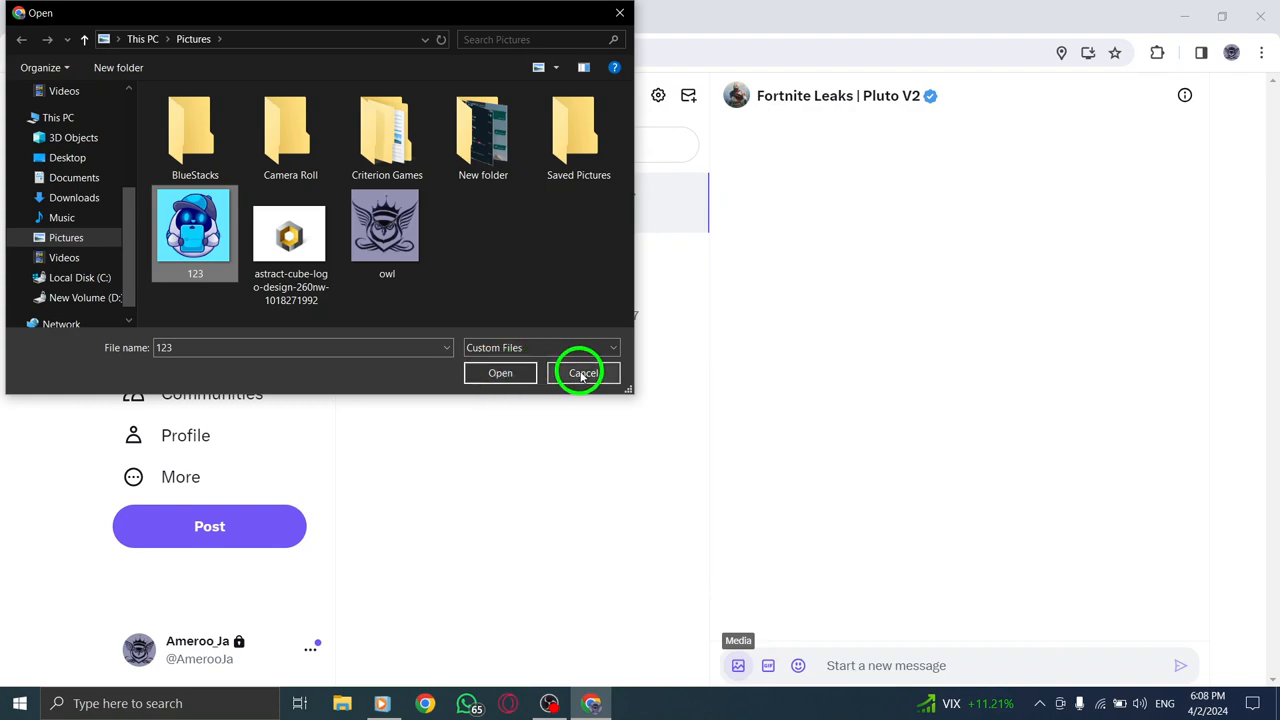
{"action": "left_click", "coordinate": [582, 373]}
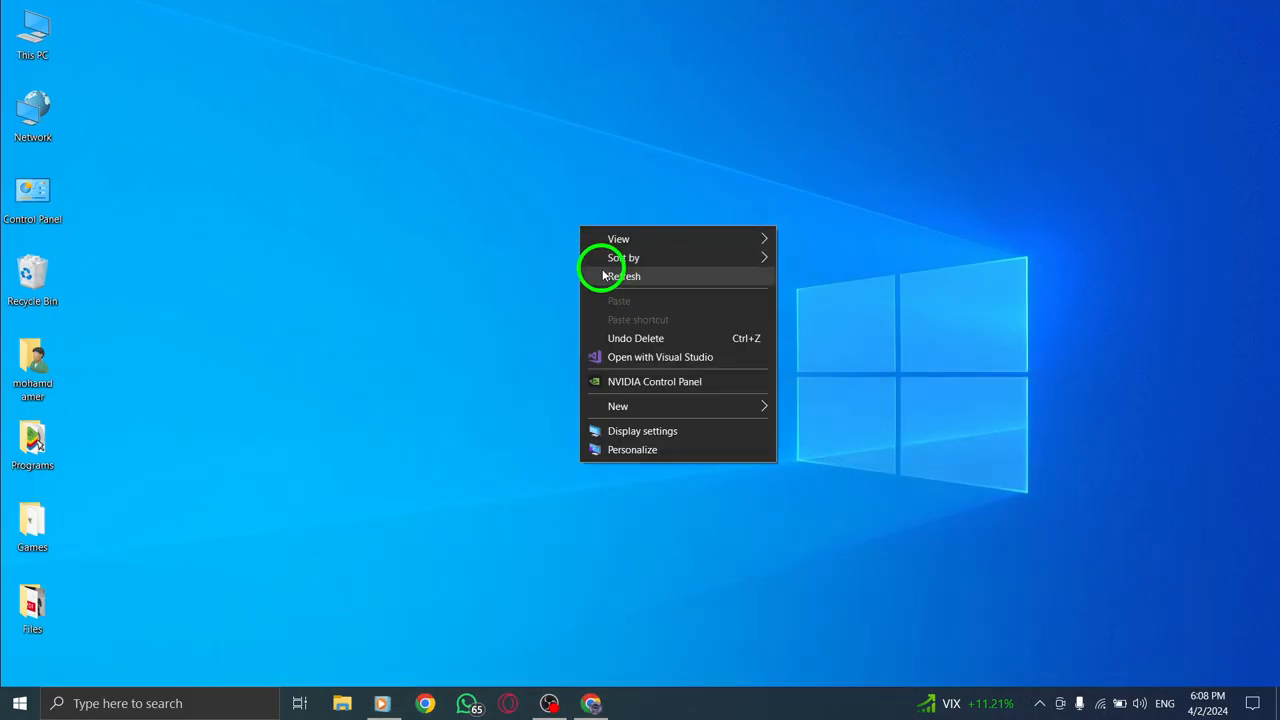
{"action": "left_click", "coordinate": [623, 276]}
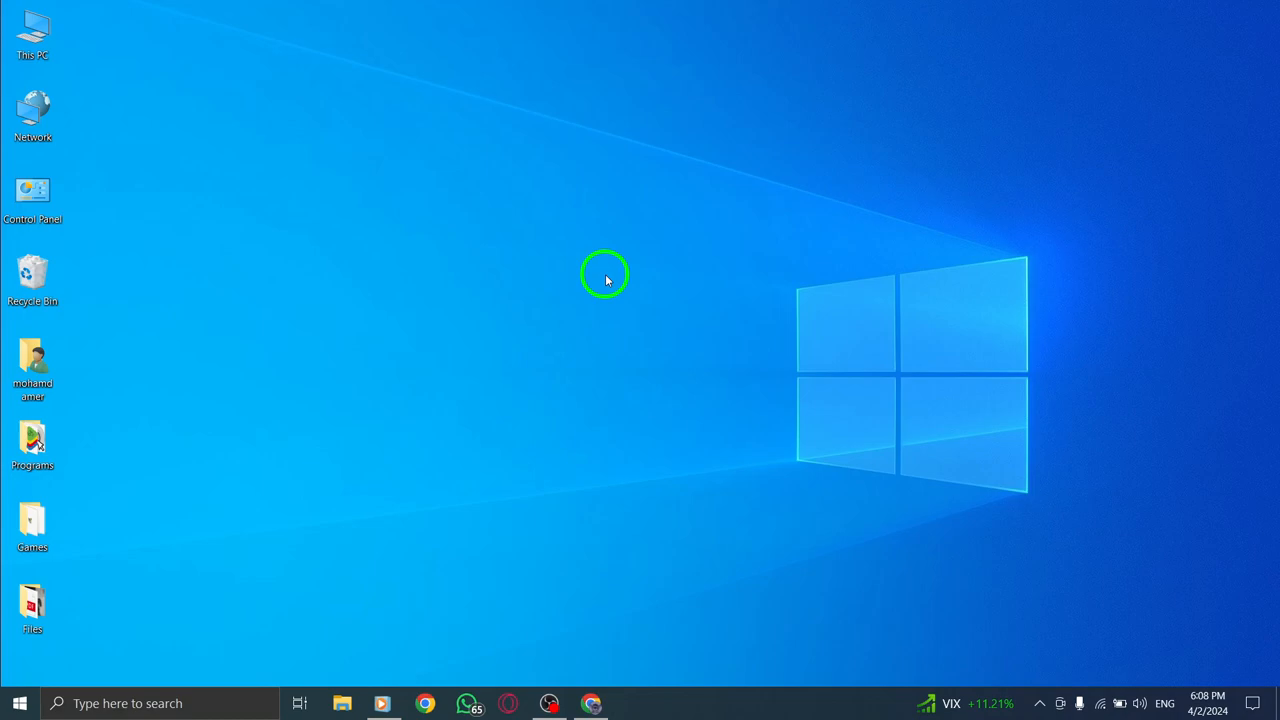
{"action": "mouse_move", "coordinate": [533, 253]}
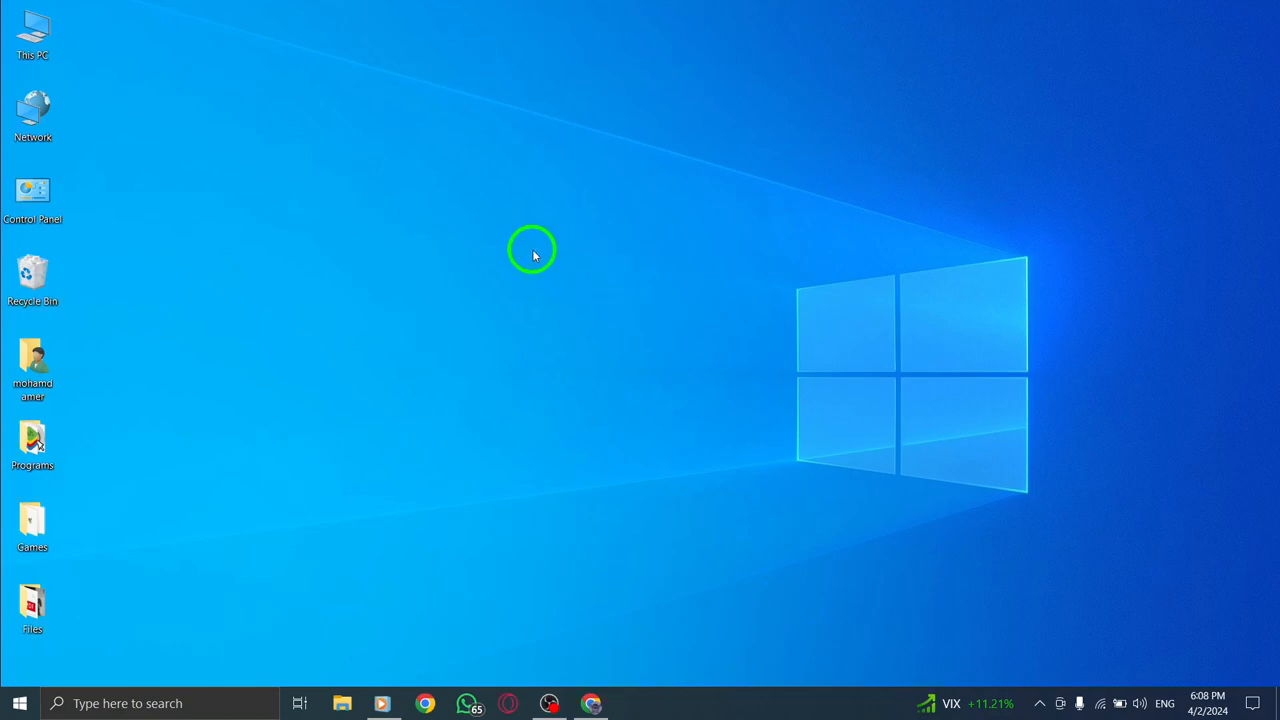
{"action": "mouse_move", "coordinate": [534, 251]}
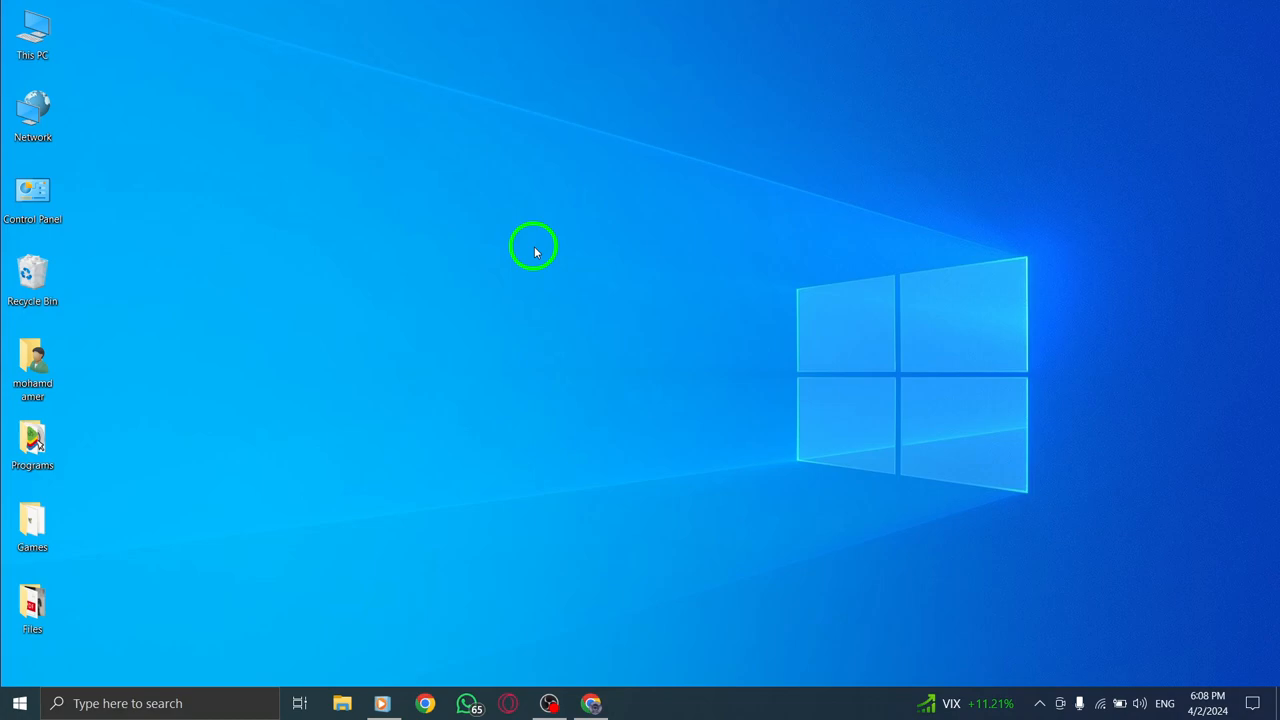